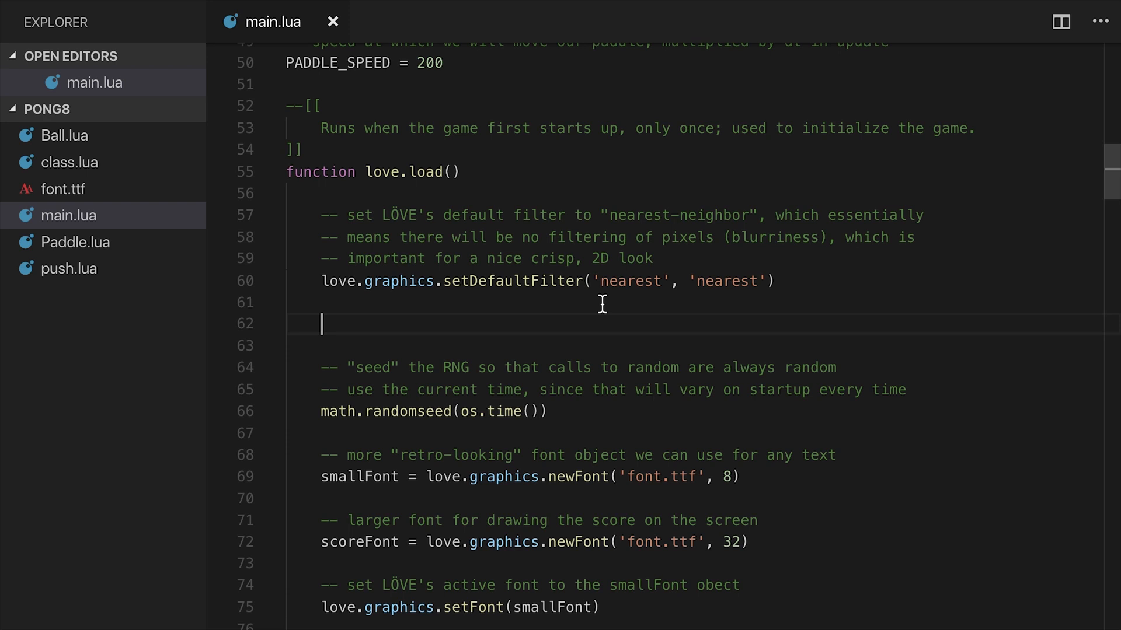
- Add love.window.setTitle('Pong') to love.load in main.lua and save
type("love.window.s")
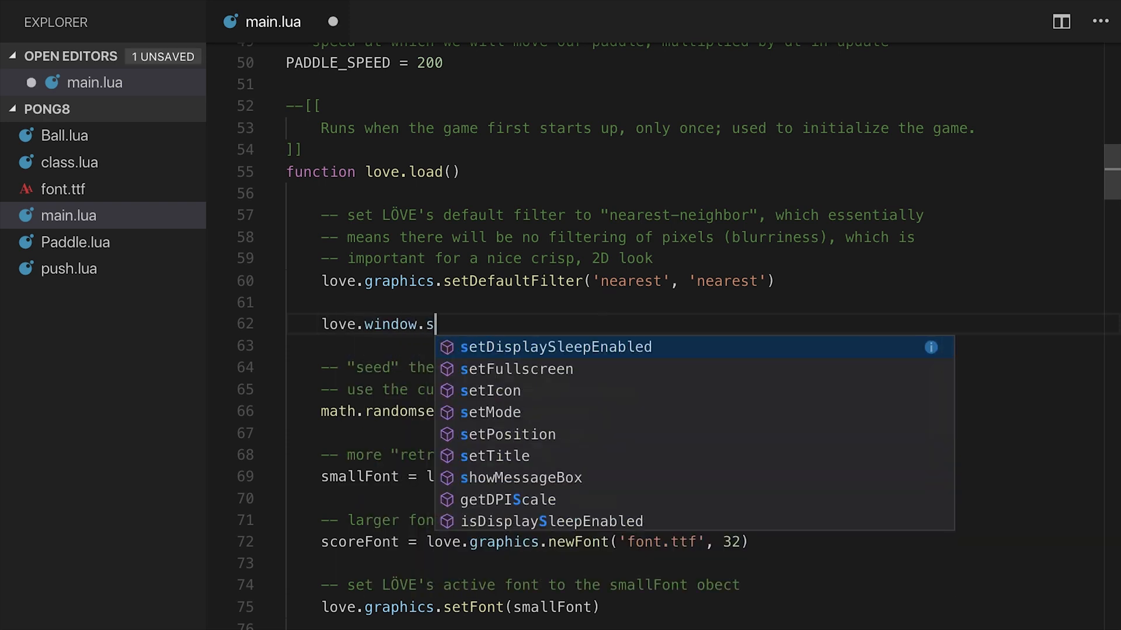
left_click(510, 455)
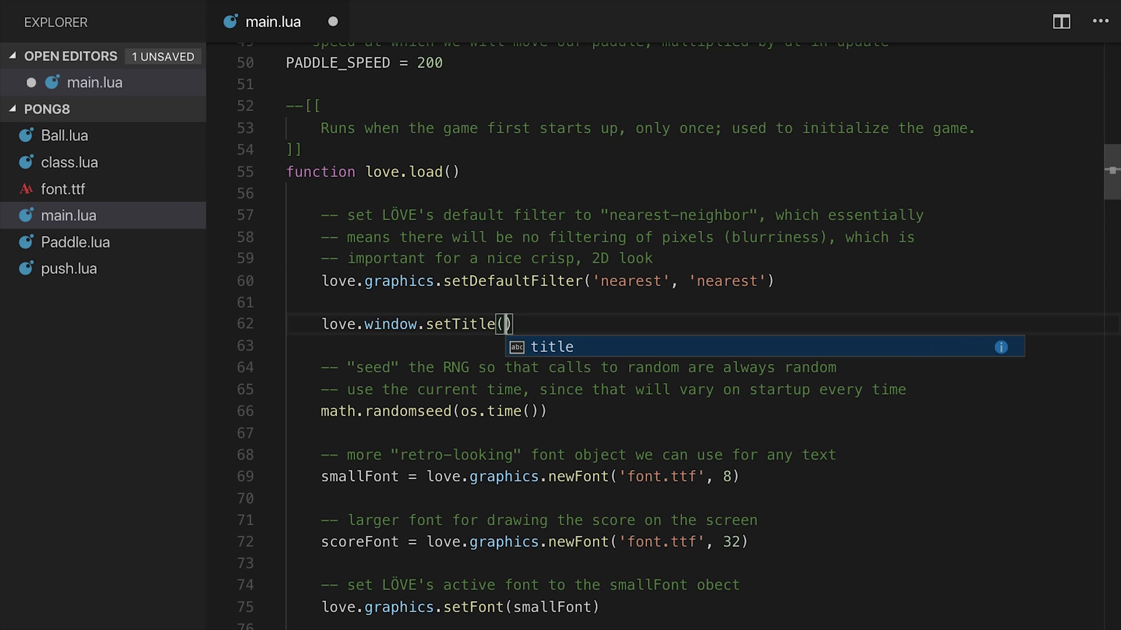
type("'Pong'")
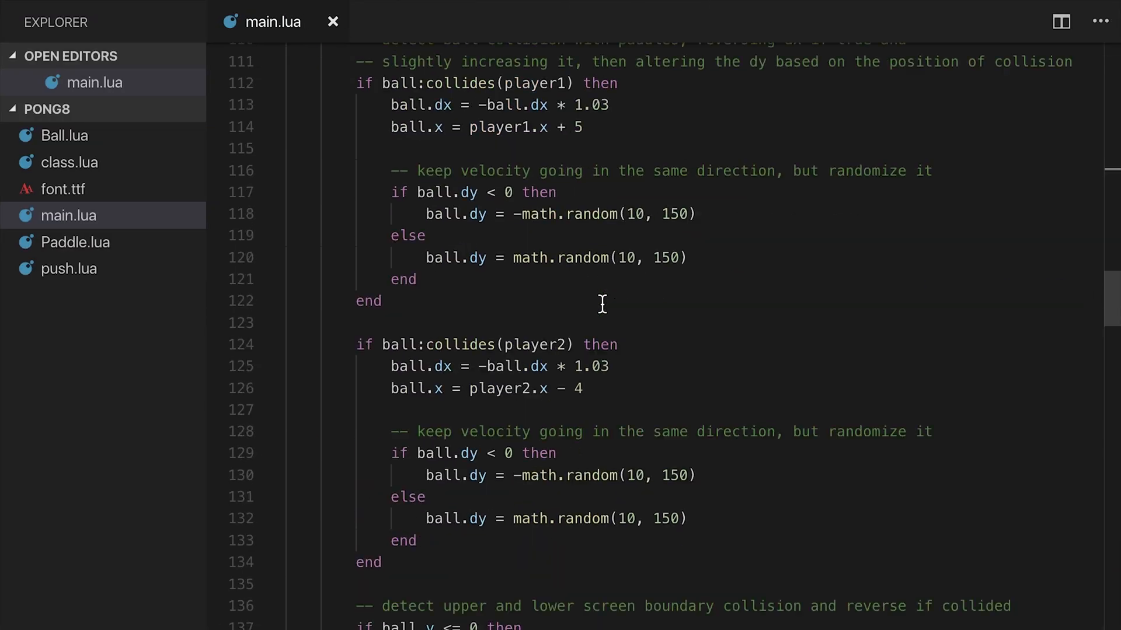
- In love.draw, divide the first love.graphics.clear colour value by 255
scroll("down", 3)
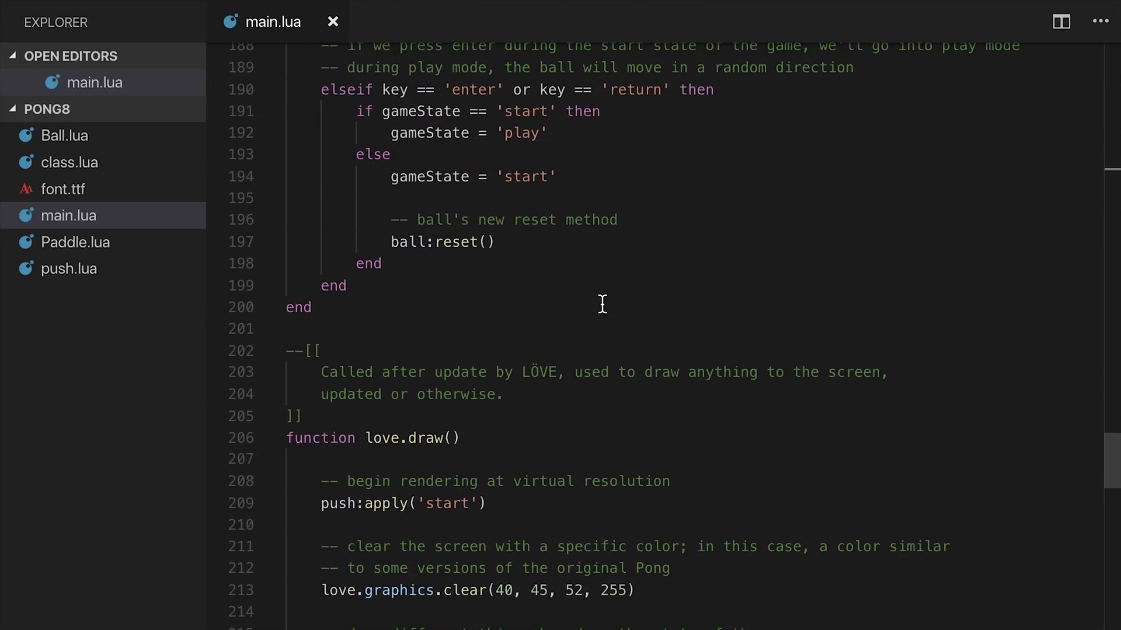
scroll("down", 3)
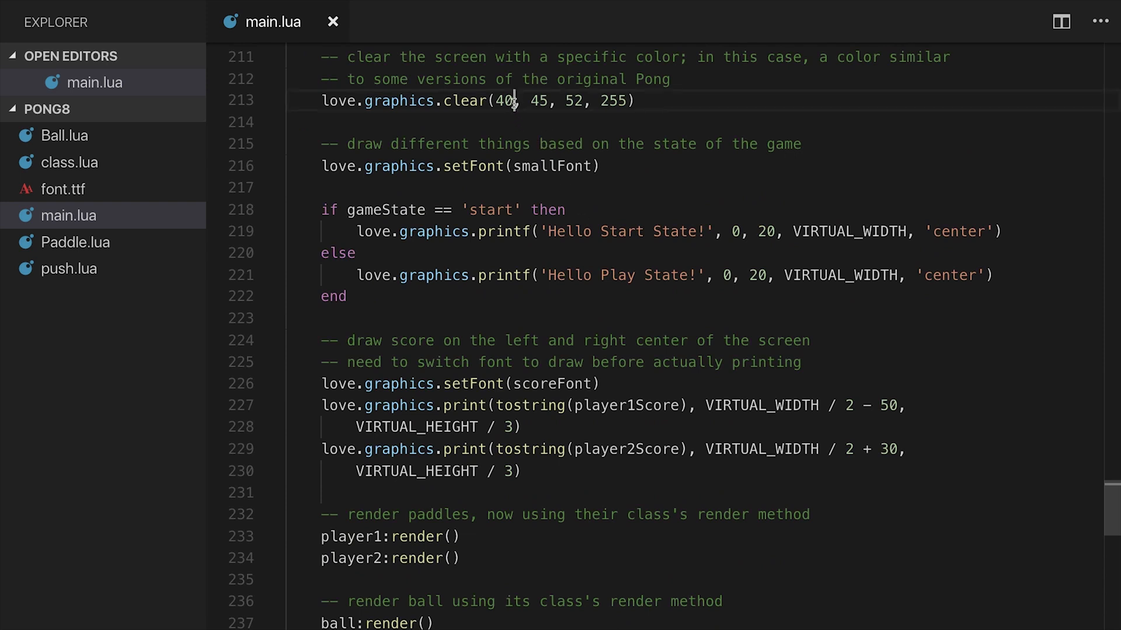
type("/ 255")
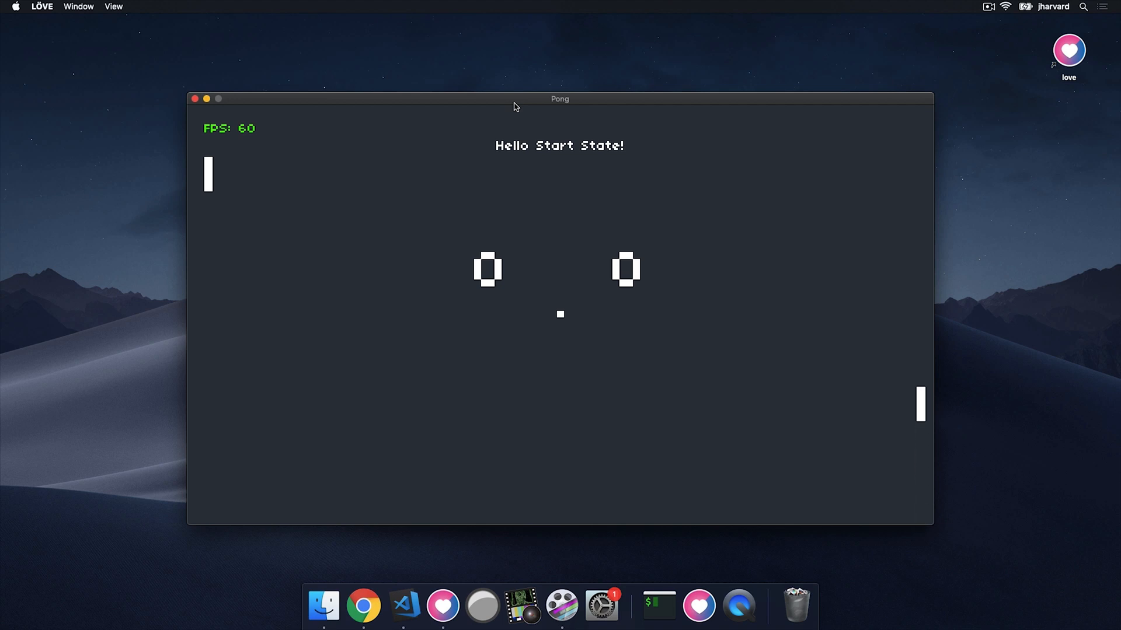
mouse_move(548, 76)
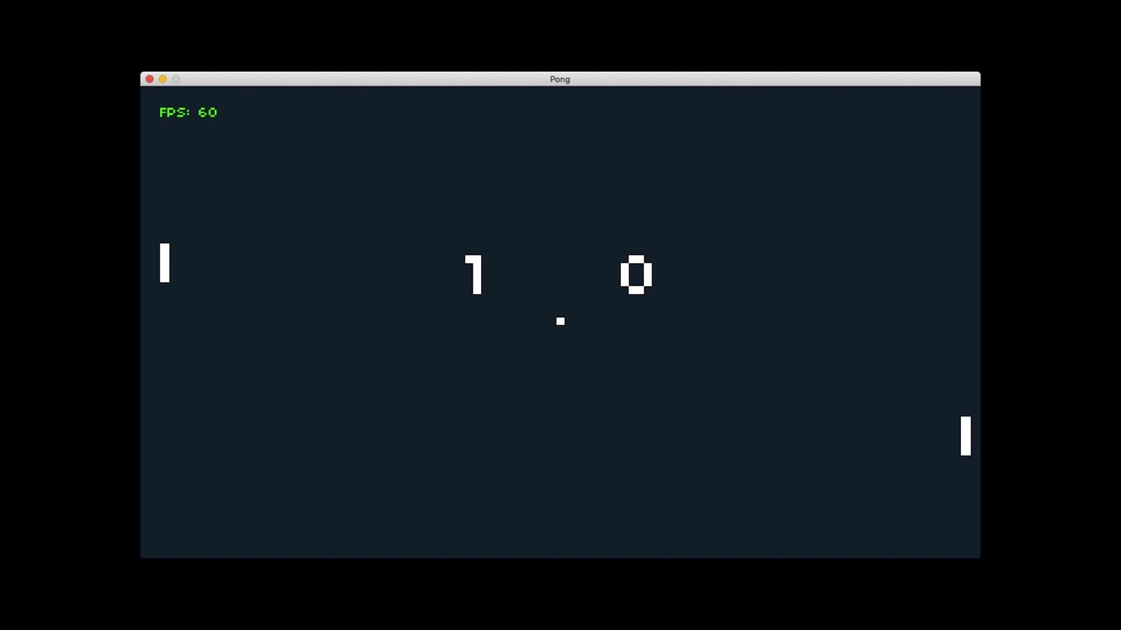
mouse_move(127, 281)
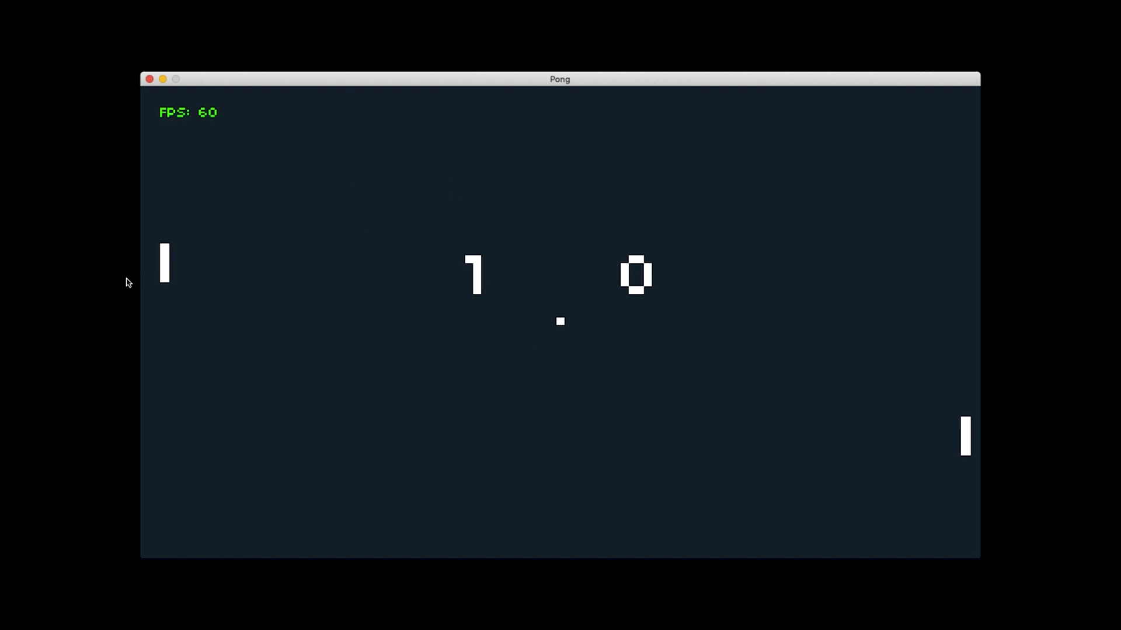
mouse_move(592, 259)
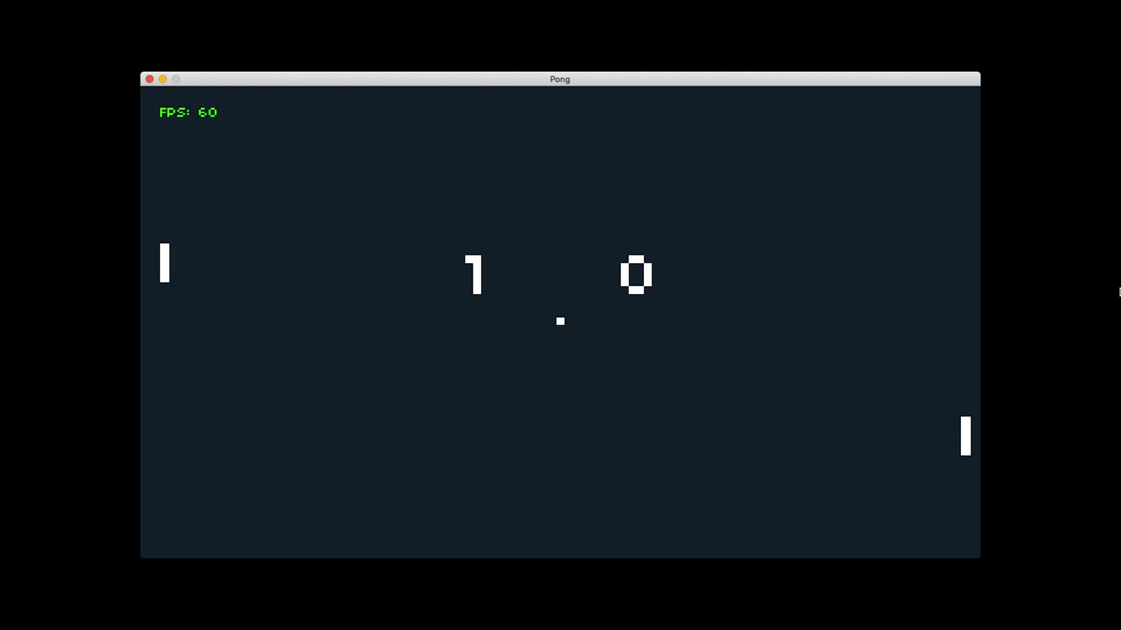
mouse_move(411, 300)
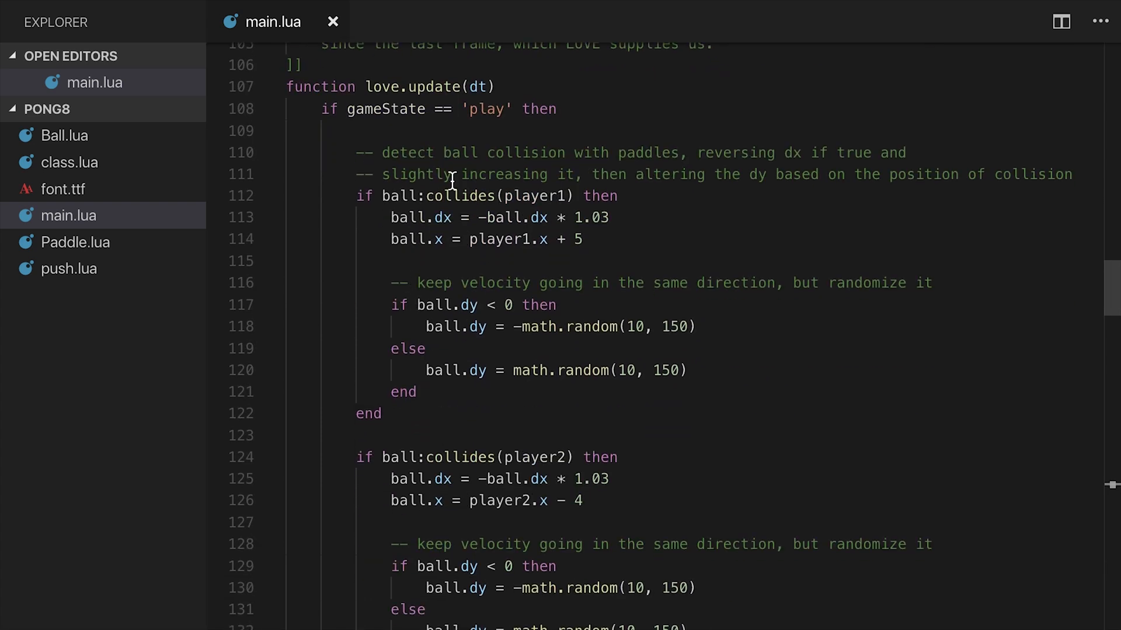
scroll("down", 3)
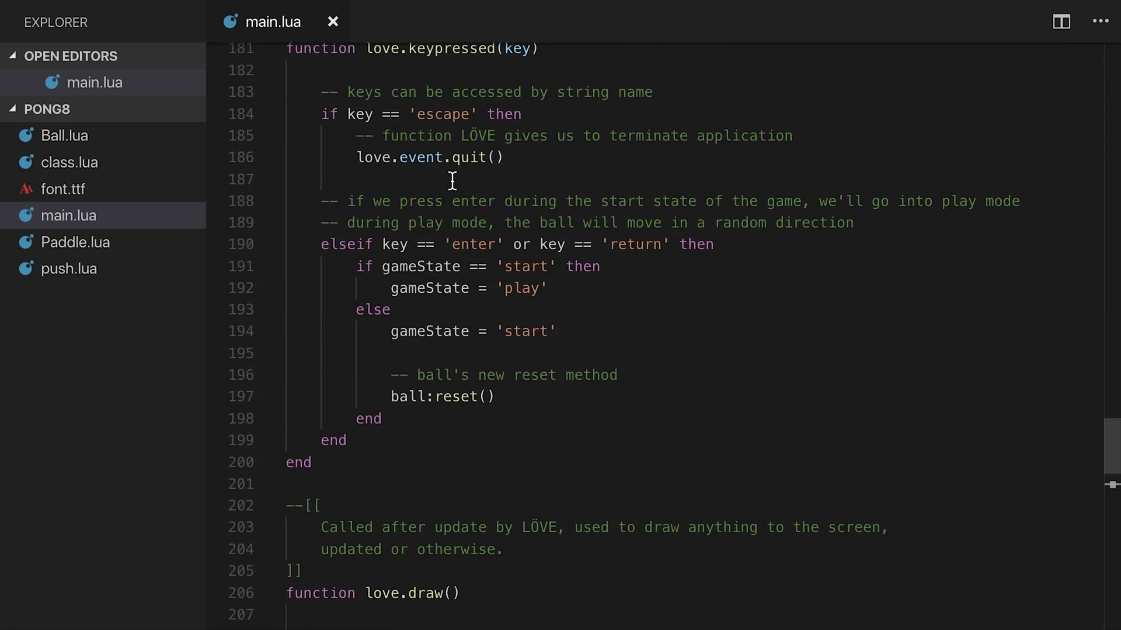
scroll("down", 3)
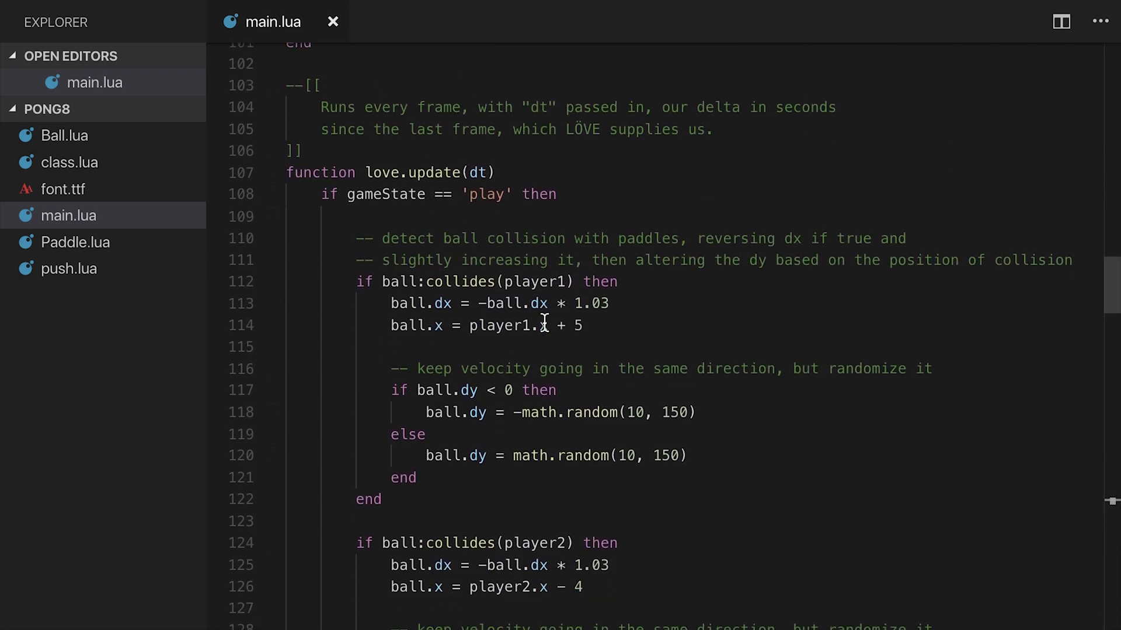
- In the play state, add 'if ball.x <= 0 then player2Score = player2Score + 1'
left_click(539, 194)
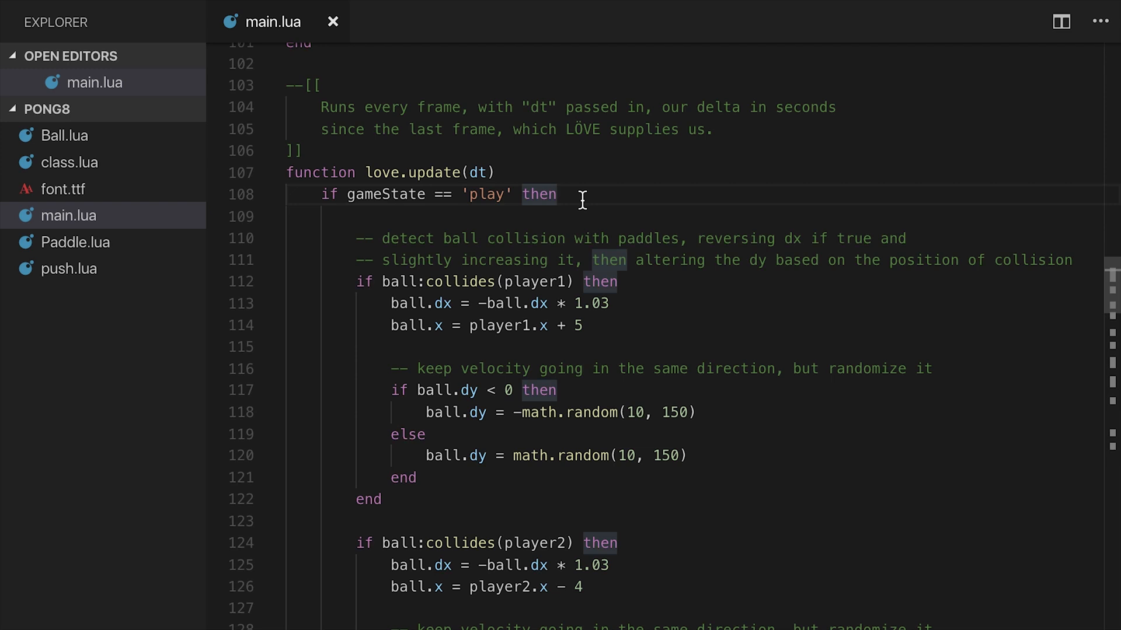
type("if")
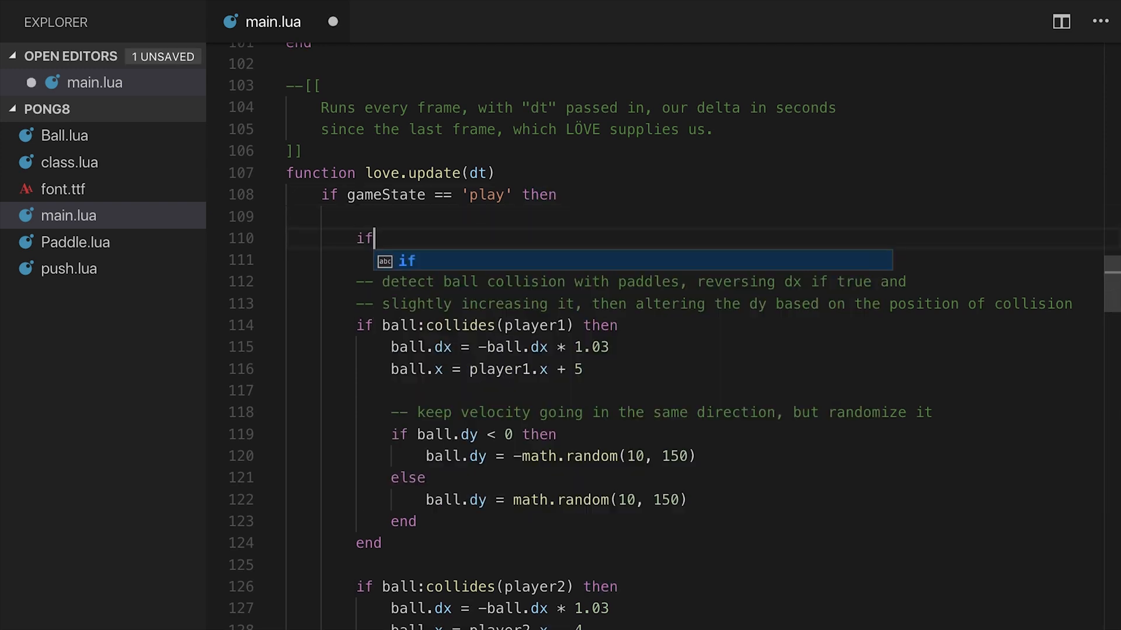
type("ball.")
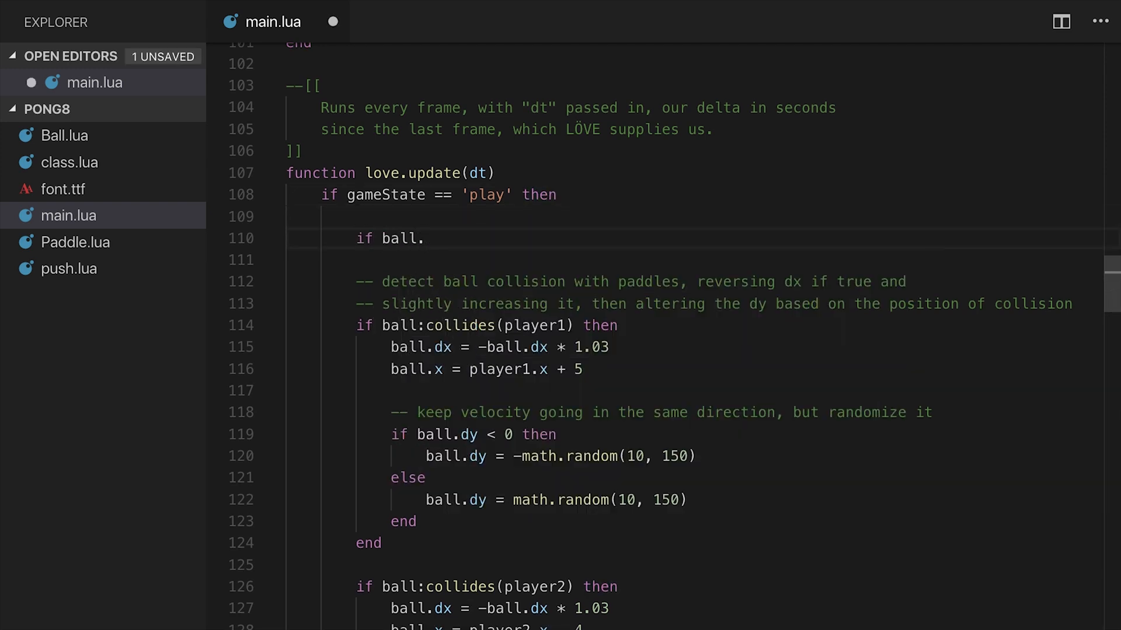
type("x <")
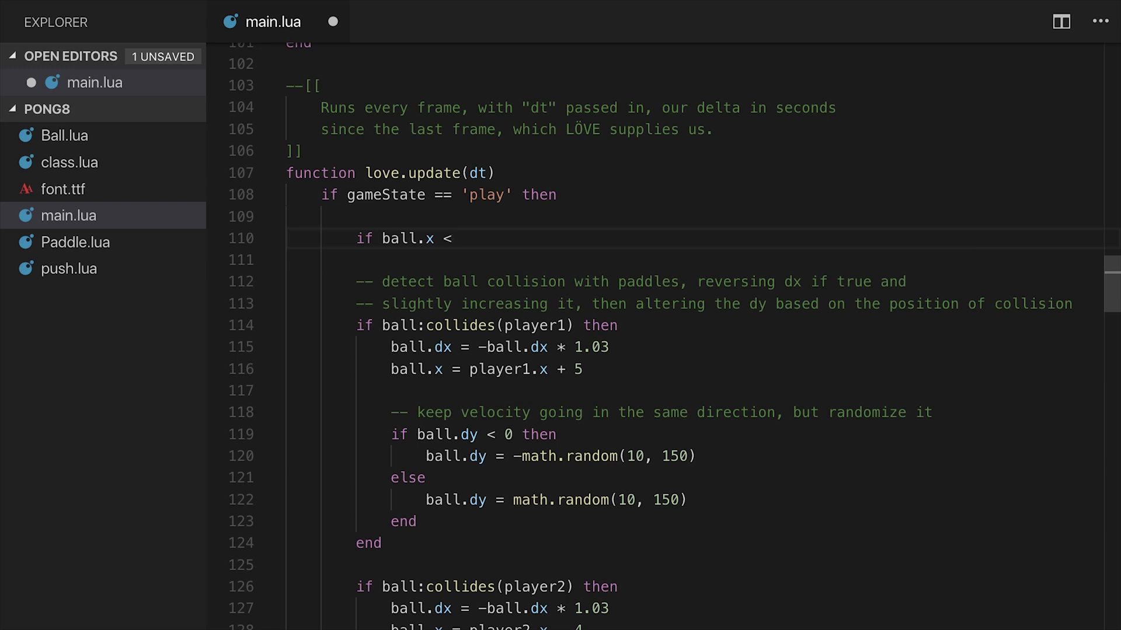
type("= 0 then")
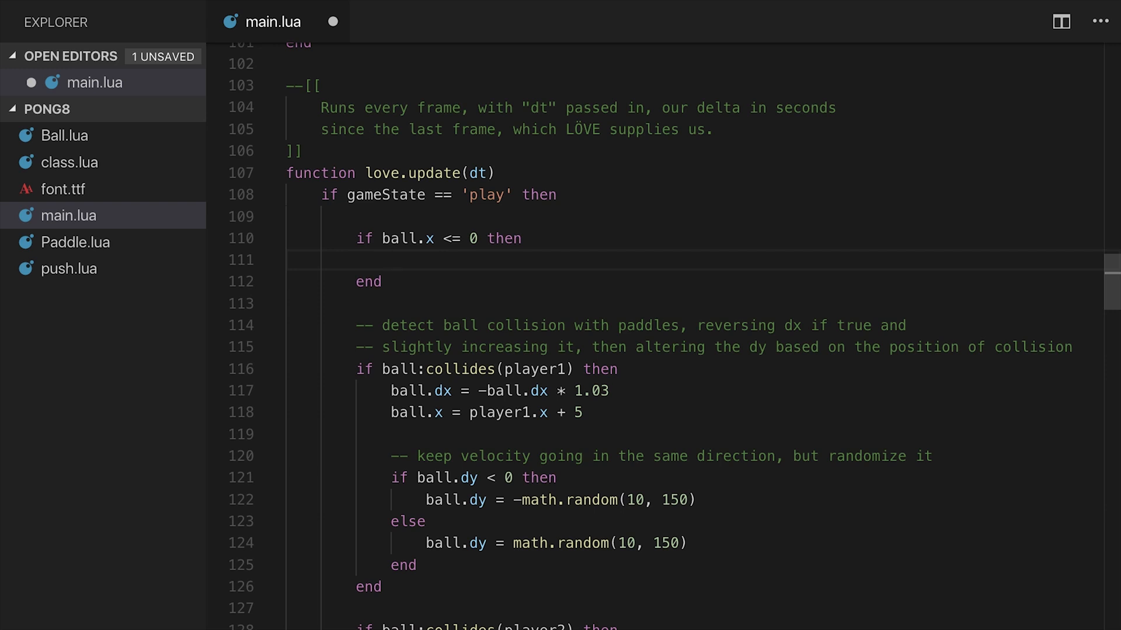
type("player2Score = player2")
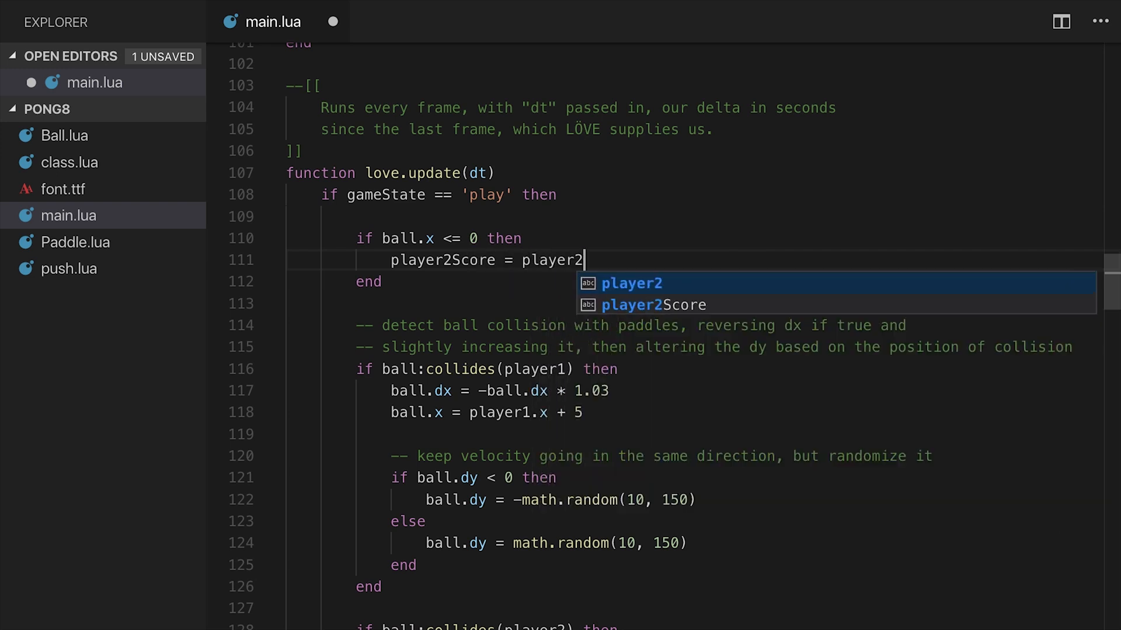
type("Score + 1")
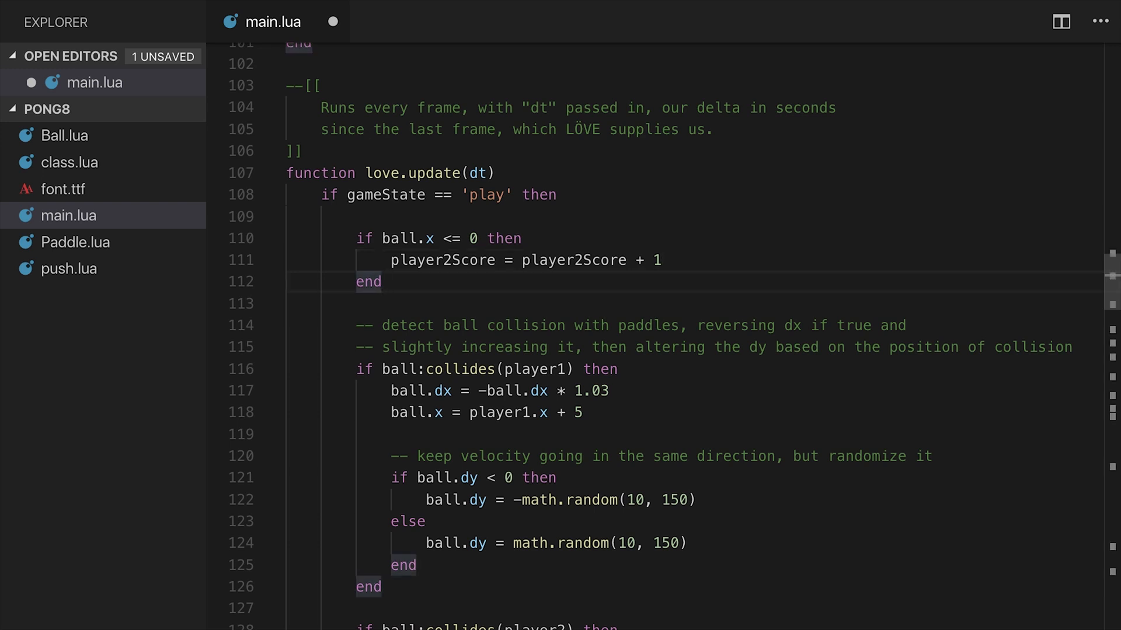
- Add 'if ball.x >= VIRTUAL_WIDTH - 4 then' with a player1Score increment below the left-edge check
type("if bal")
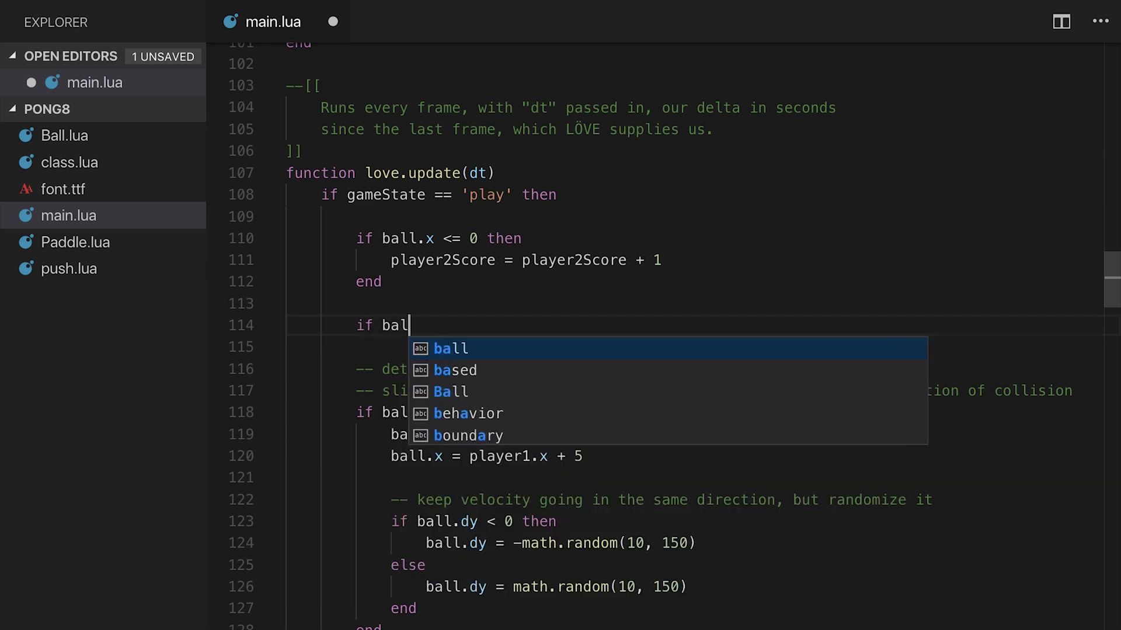
type("l.")
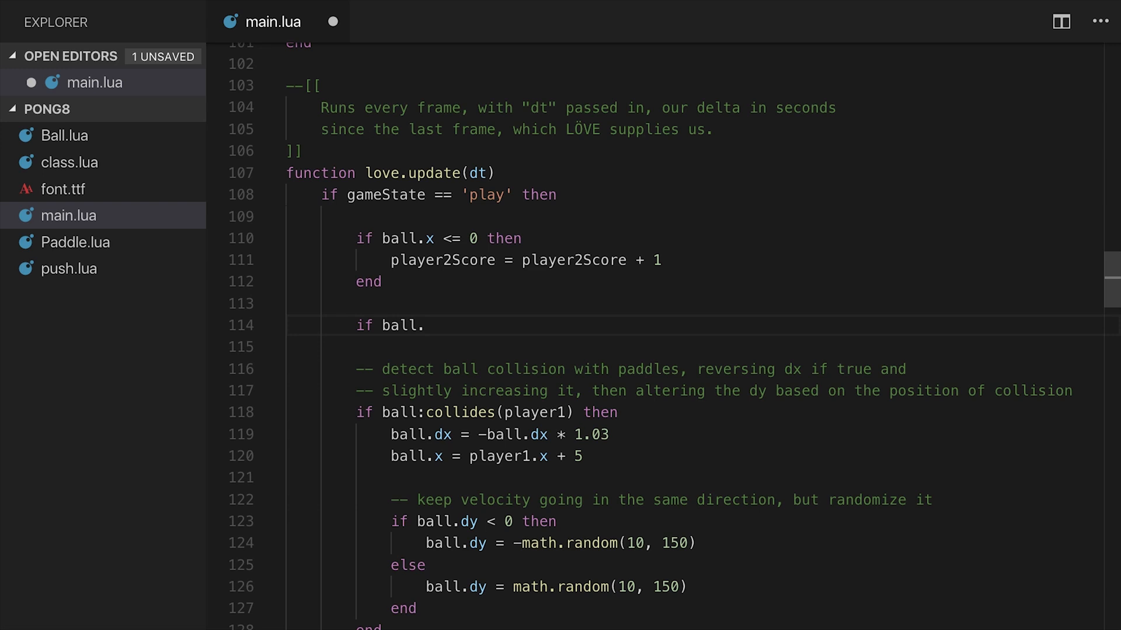
type("x")
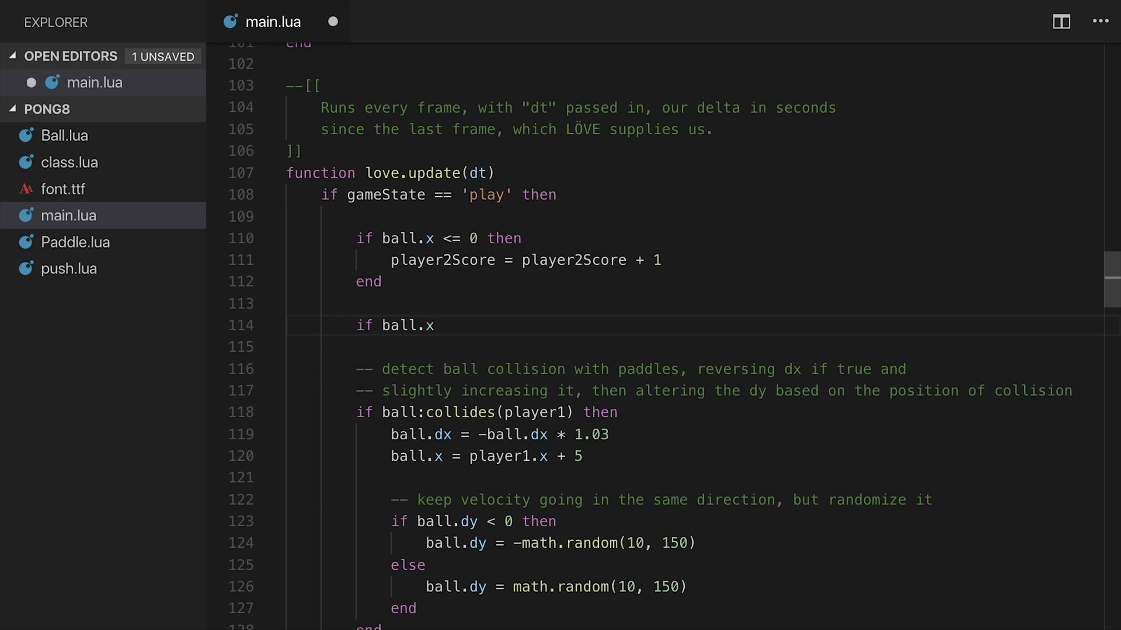
type(">= VIRTUAL_WIDTH - 4 then")
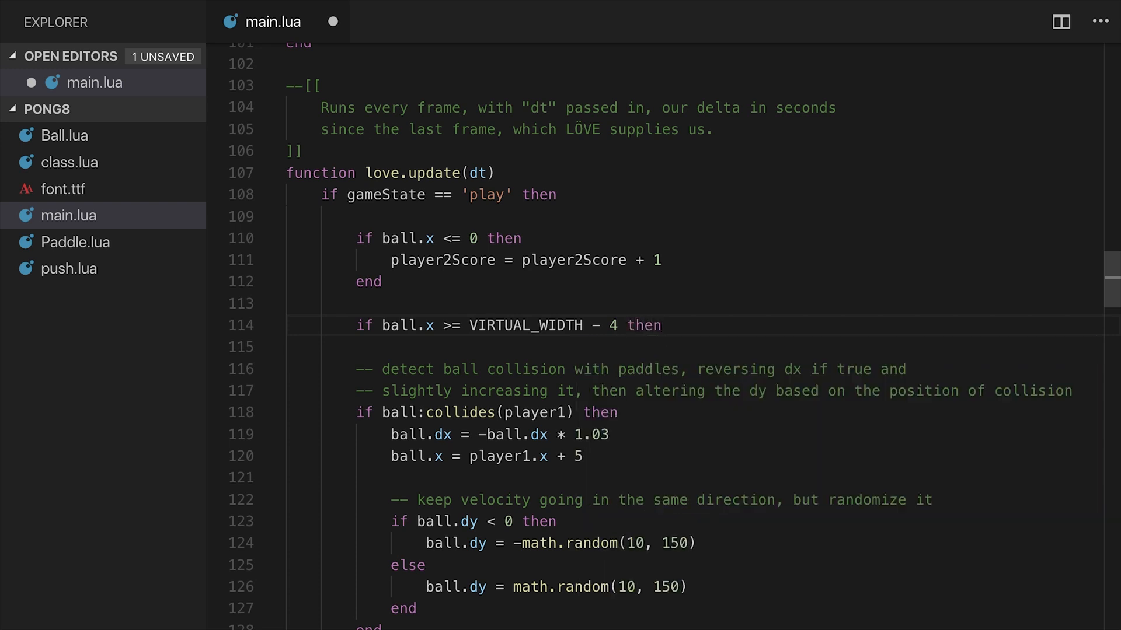
key("Enter")
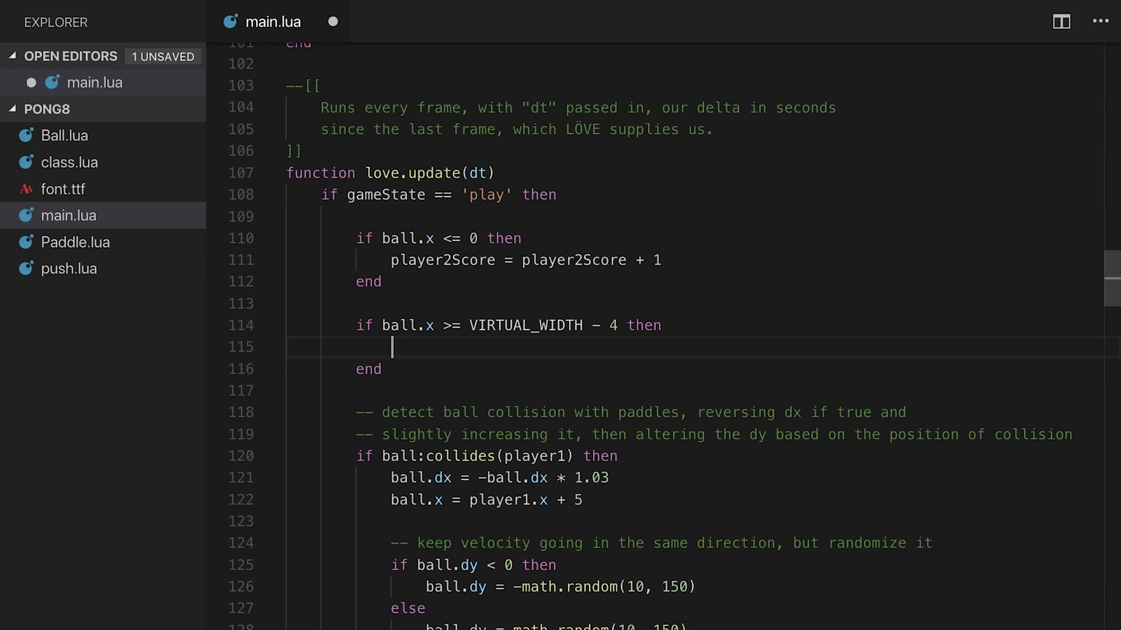
type("player1Score")
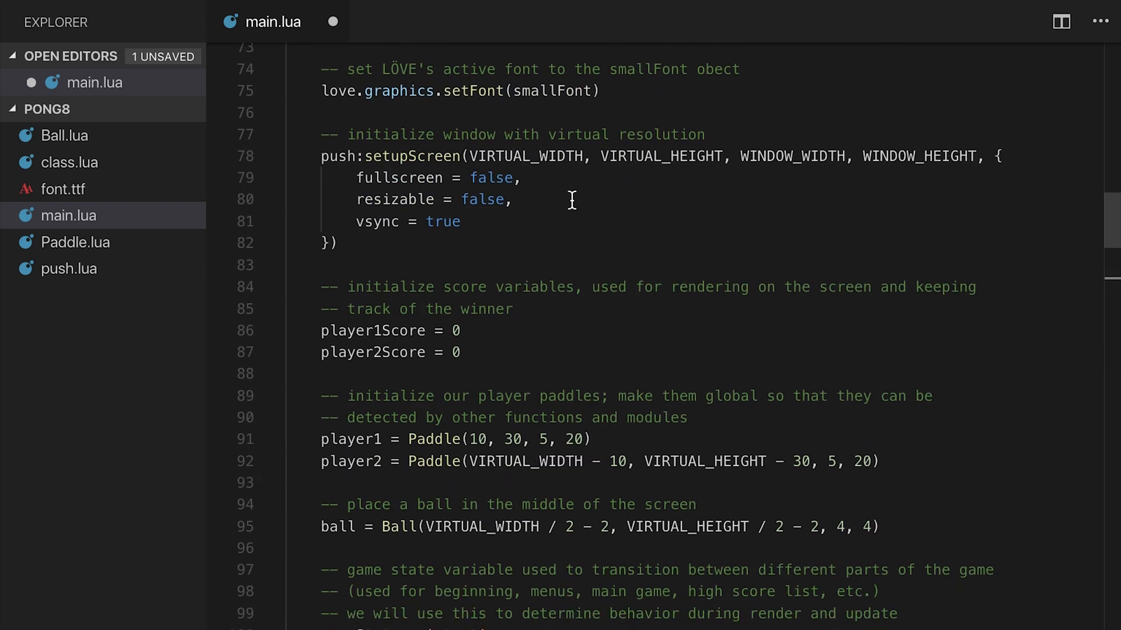
left_click(461, 351)
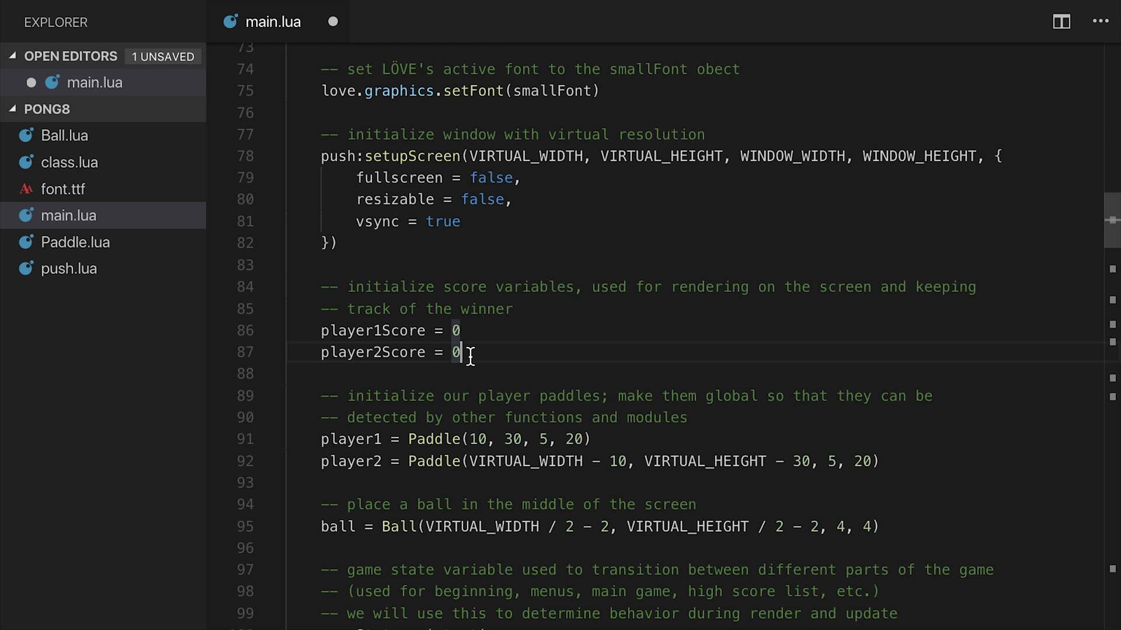
scroll("down", 3)
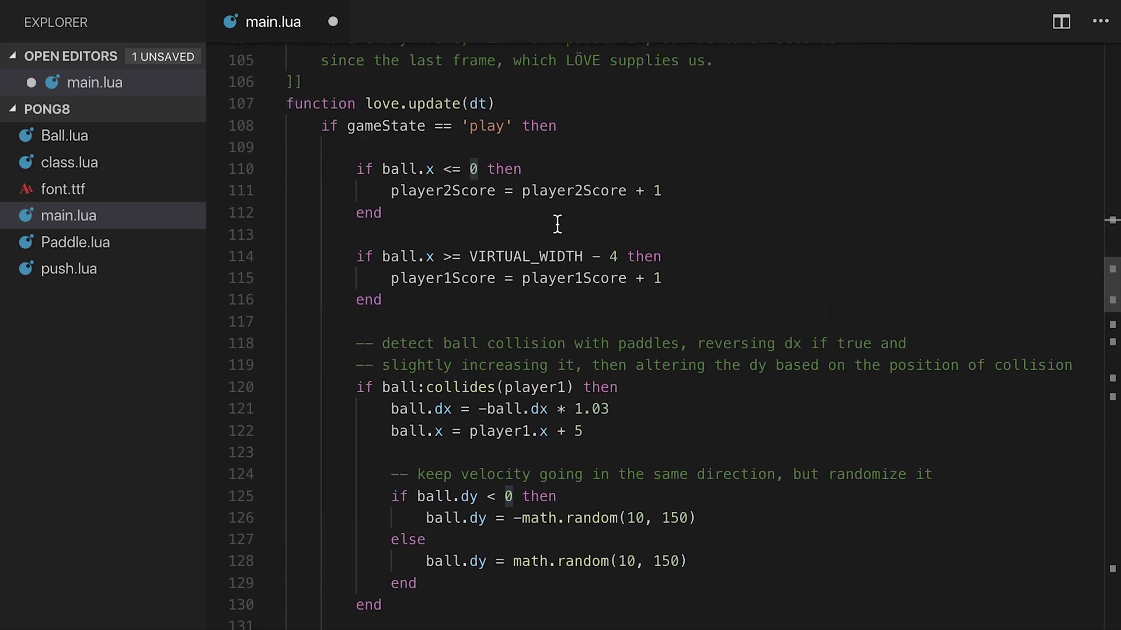
left_click(663, 191)
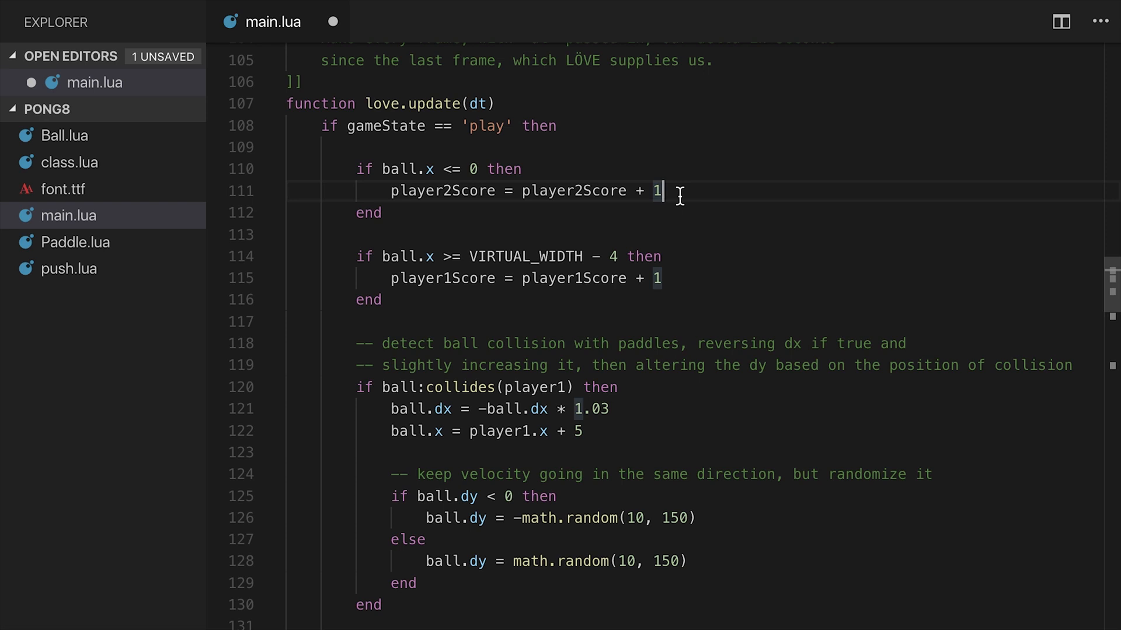
- After player 2 scores, call ball:reset() and set gameState = 'start'
type("ball:reset(")
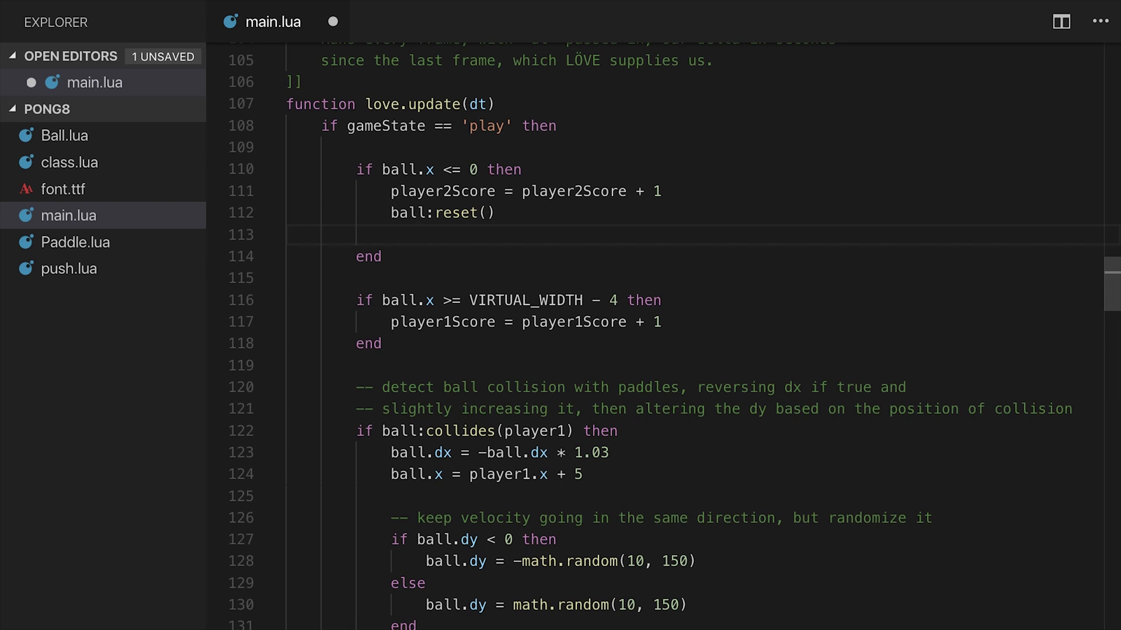
type("gameState")
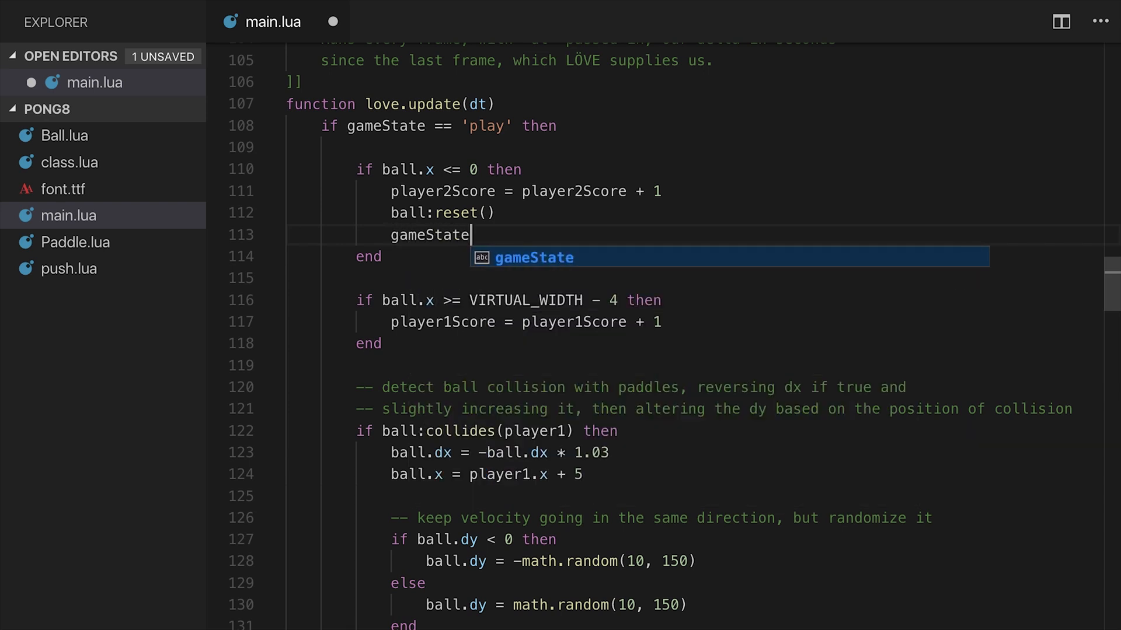
type("= 'start'")
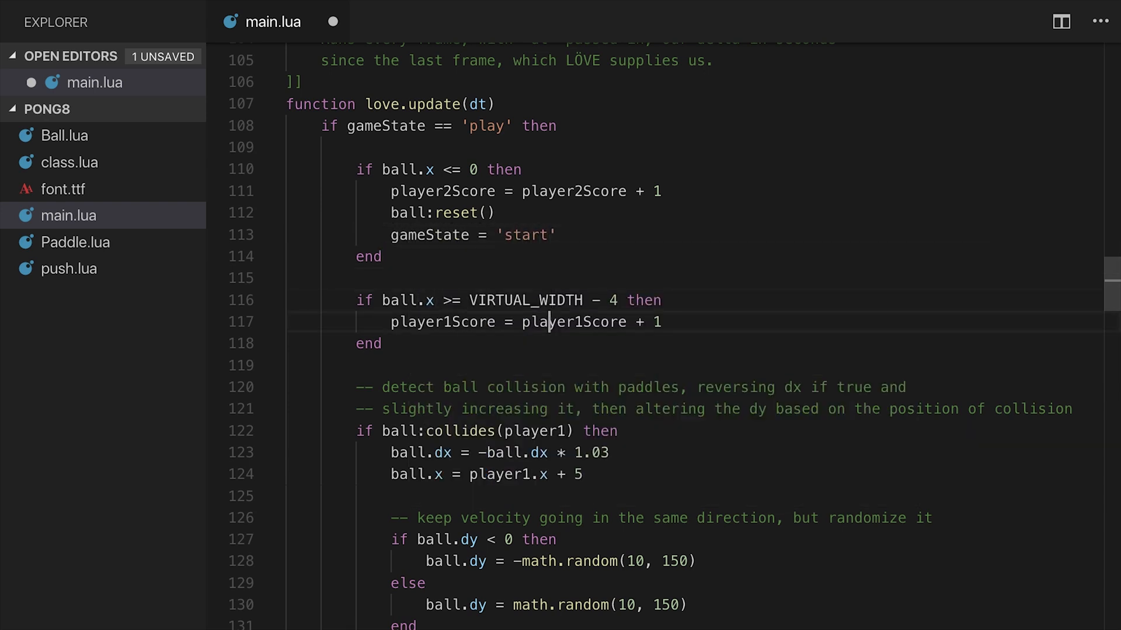
- Add ball:reset() and gameState = 'start' after player 1's scoring line
double_click(442, 322)
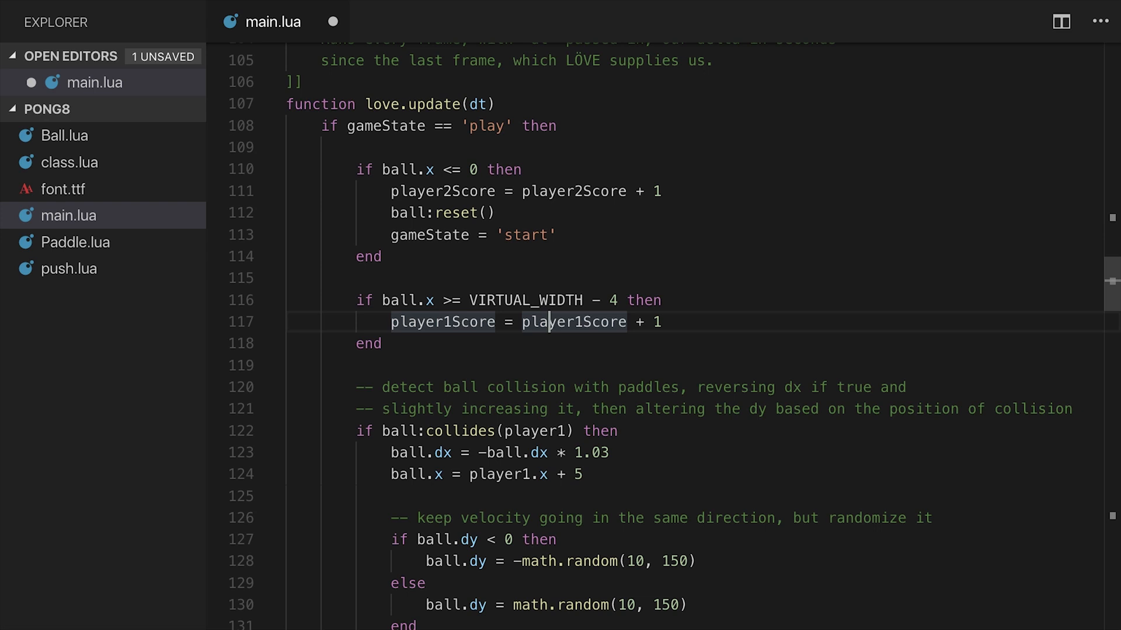
type("ball:reset(")
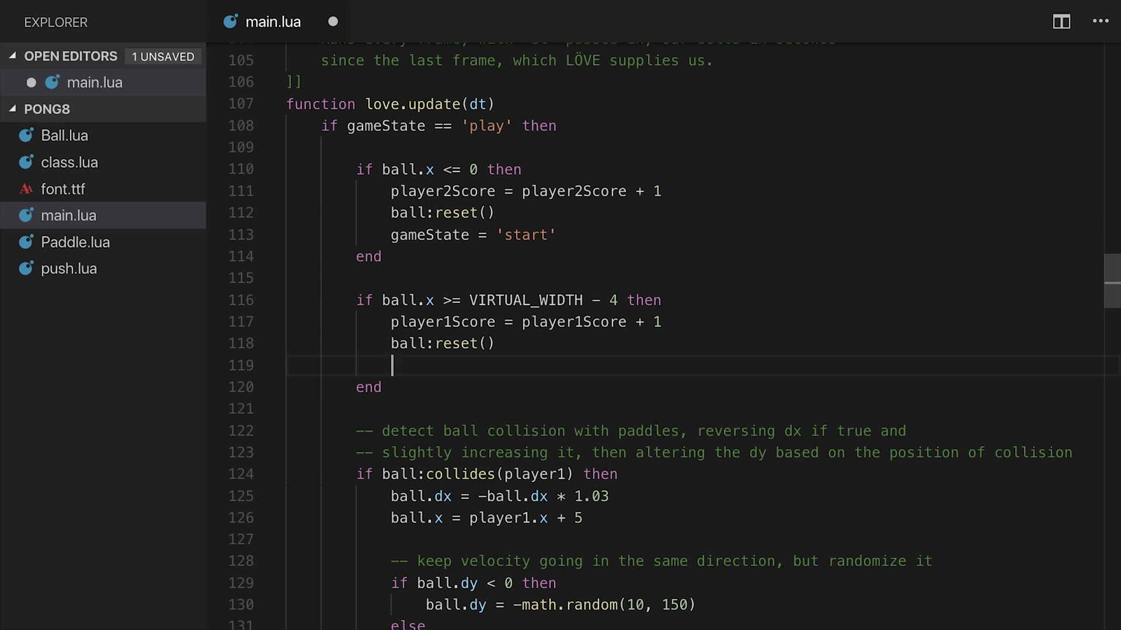
type("gameState = 'start'")
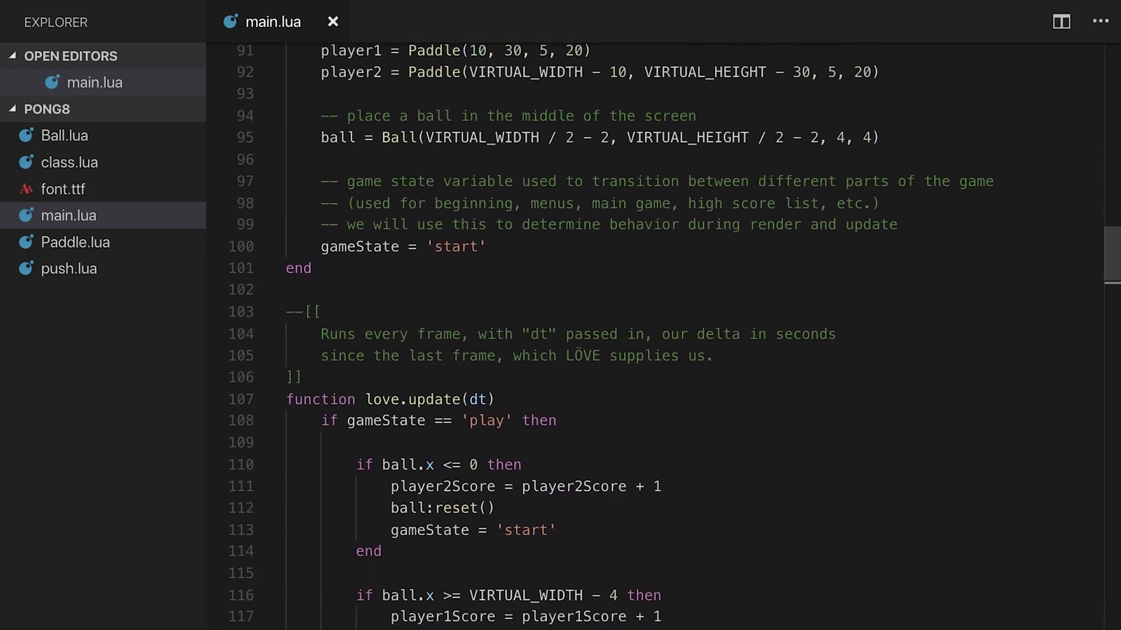
- Delete the else branch in love.keypressed that returns gameState to 'start'
scroll("down", 3)
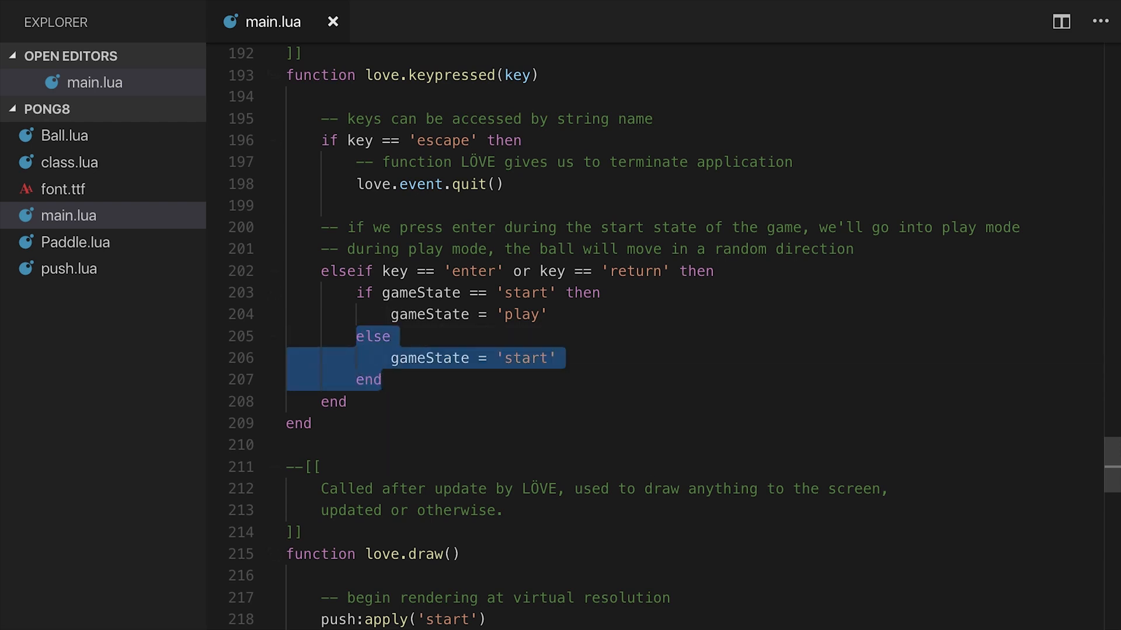
key("Delete")
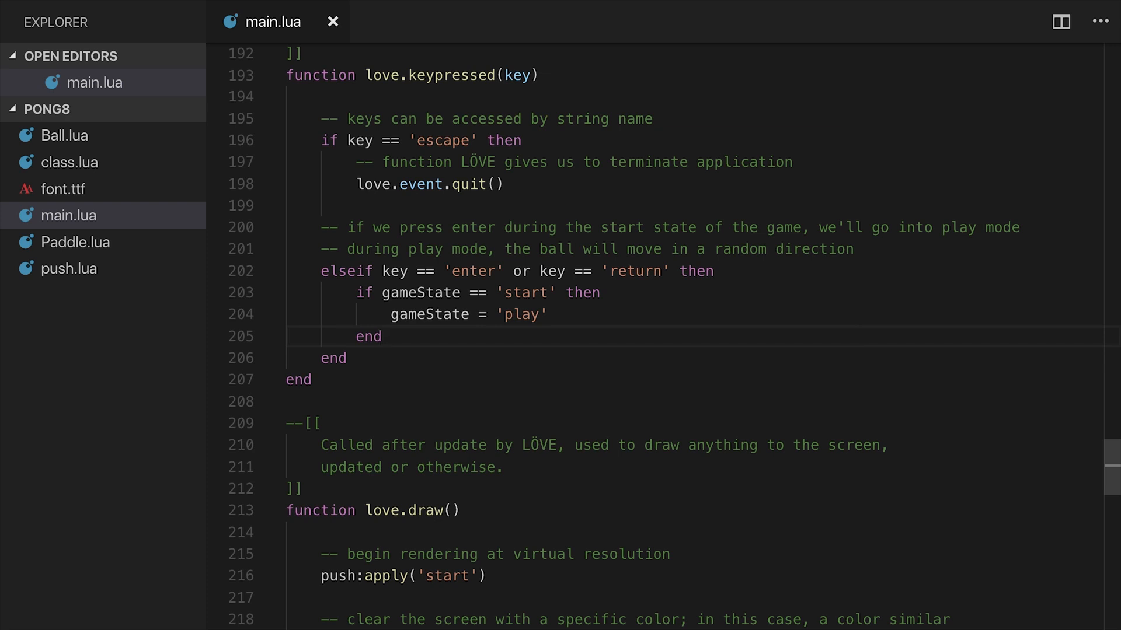